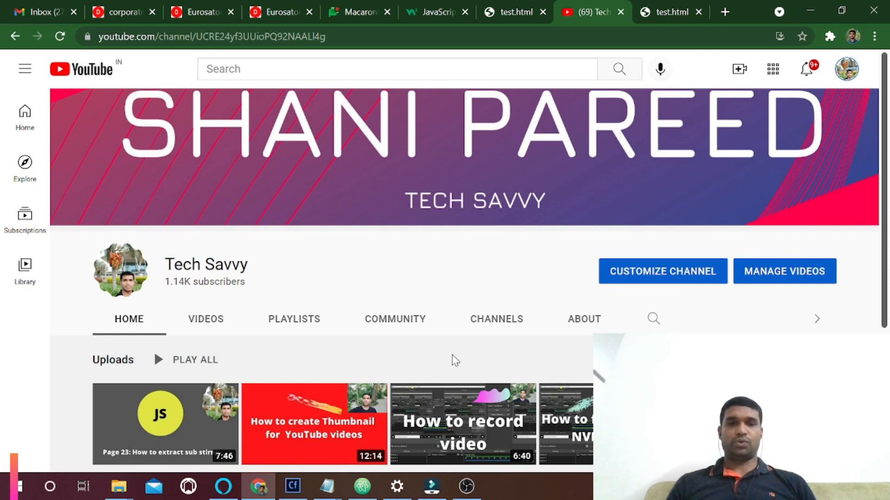
Switch from Chrome to the test.html source in Atom.
left_click(361, 487)
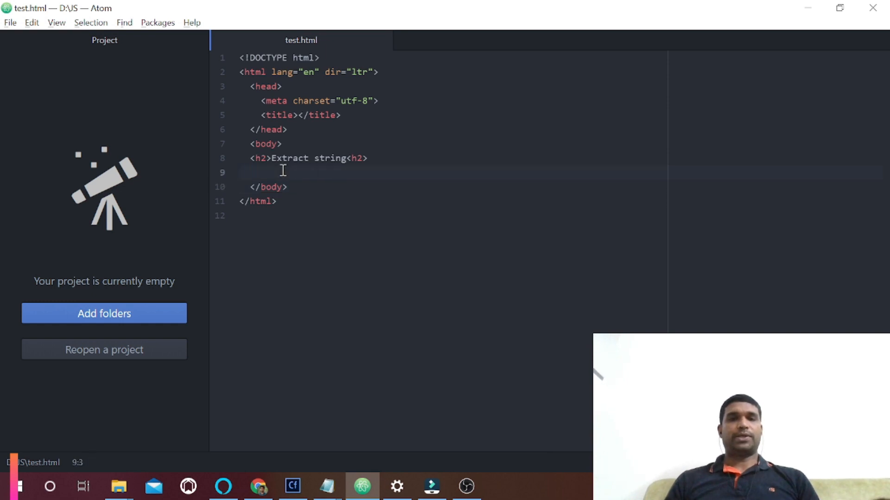
Write <p id="substringDemo"></p> under the heading followed by an empty <script></script> block.
type("<p id")
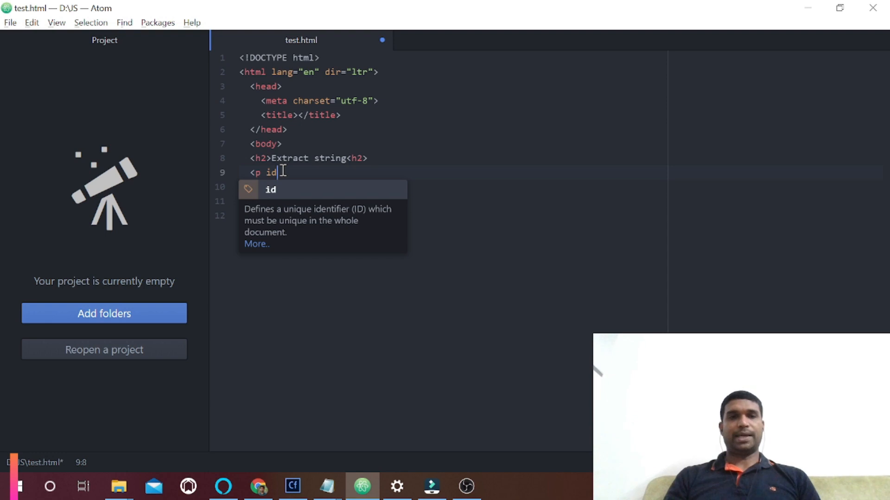
type("=\"")
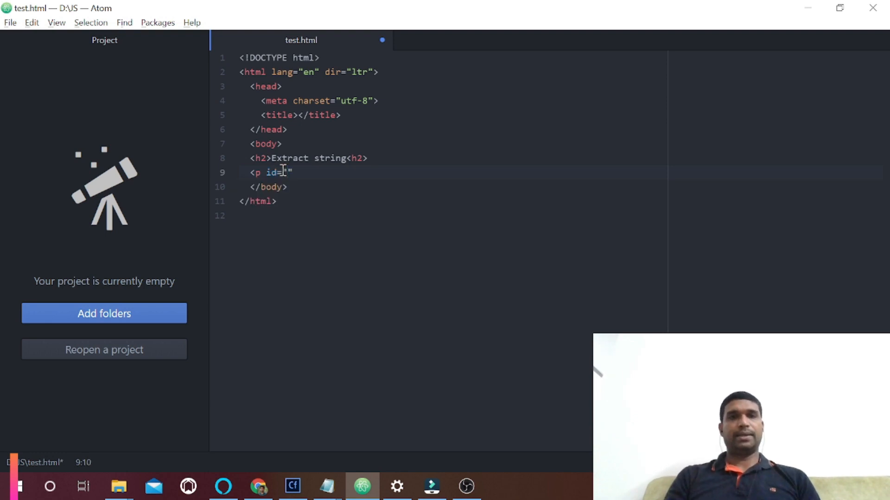
type("slic")
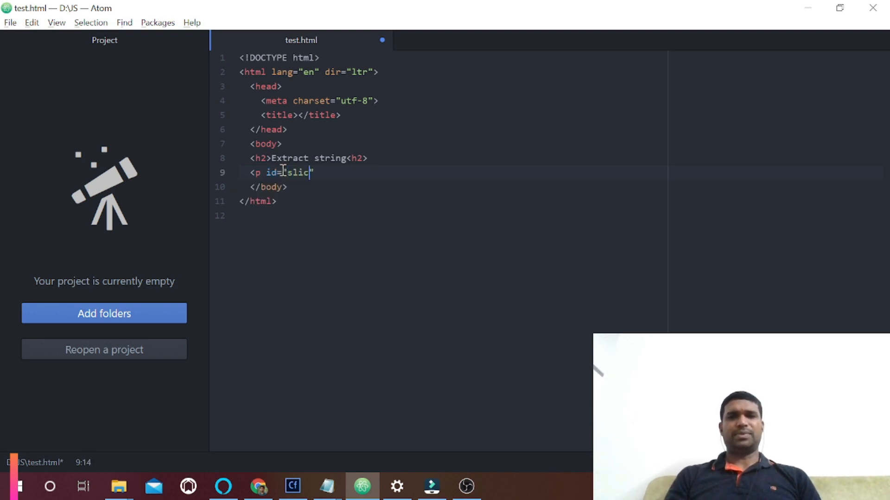
type("substringDem")
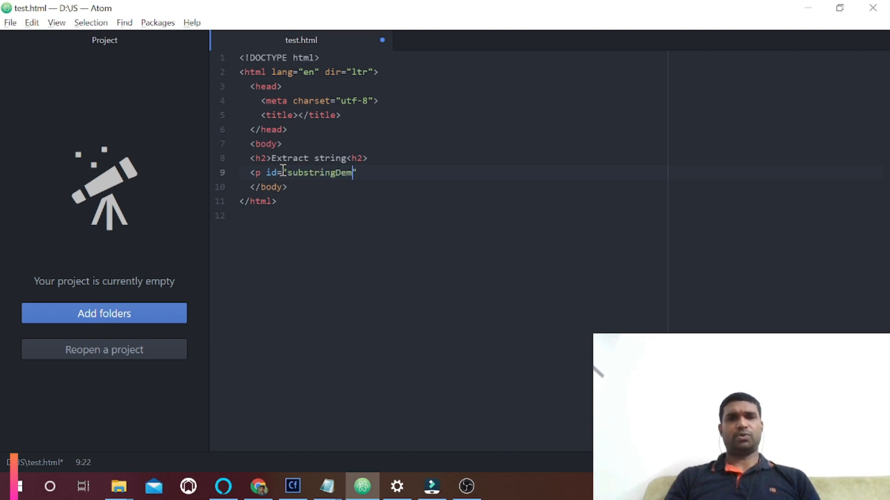
type("o\">")
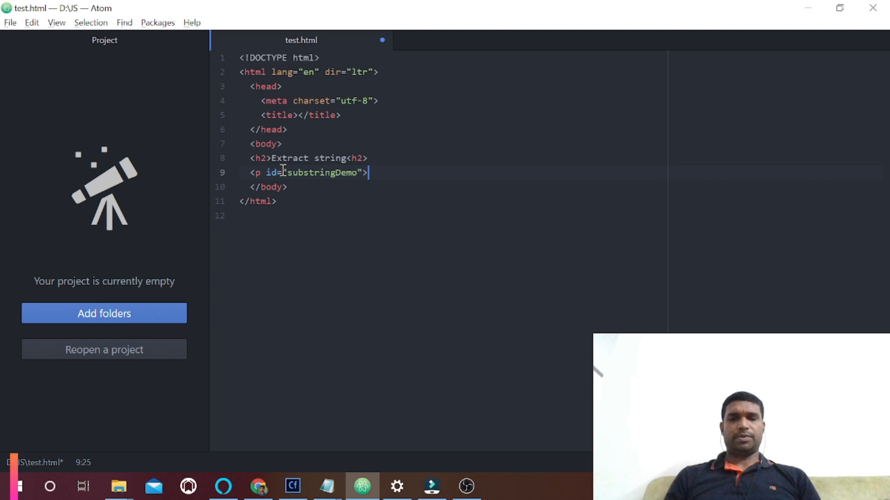
type("</p>")
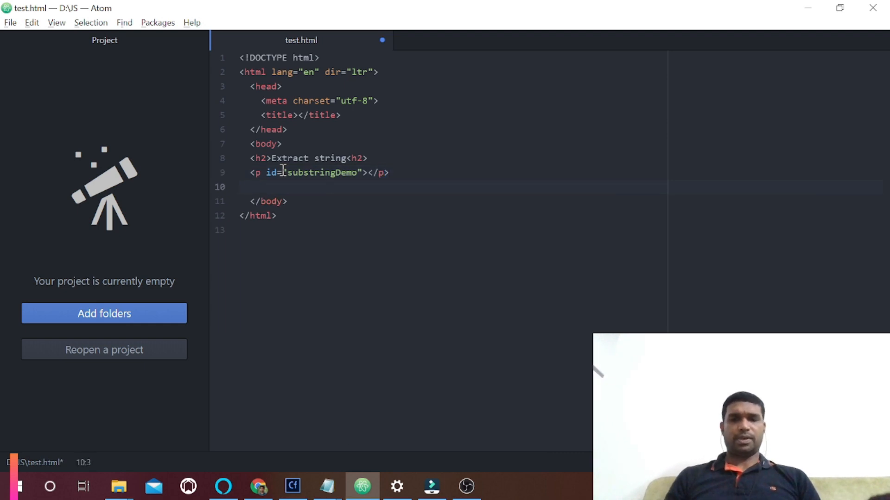
type("<script>")
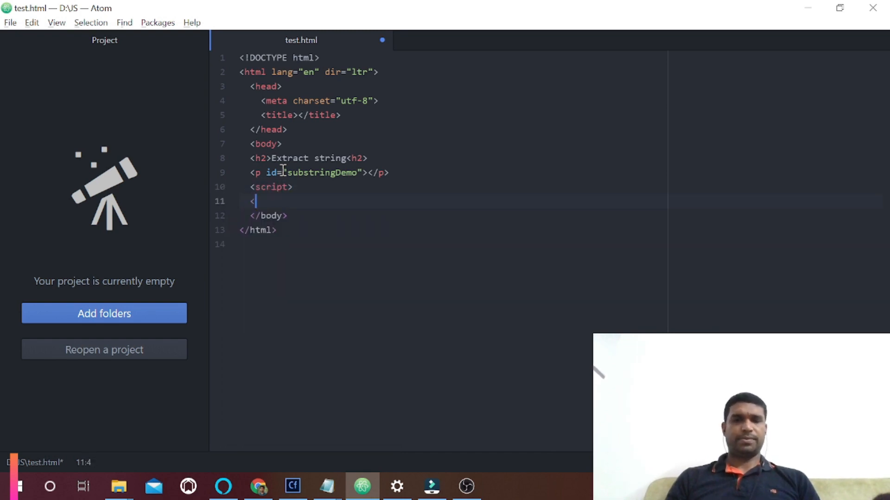
type("/script>")
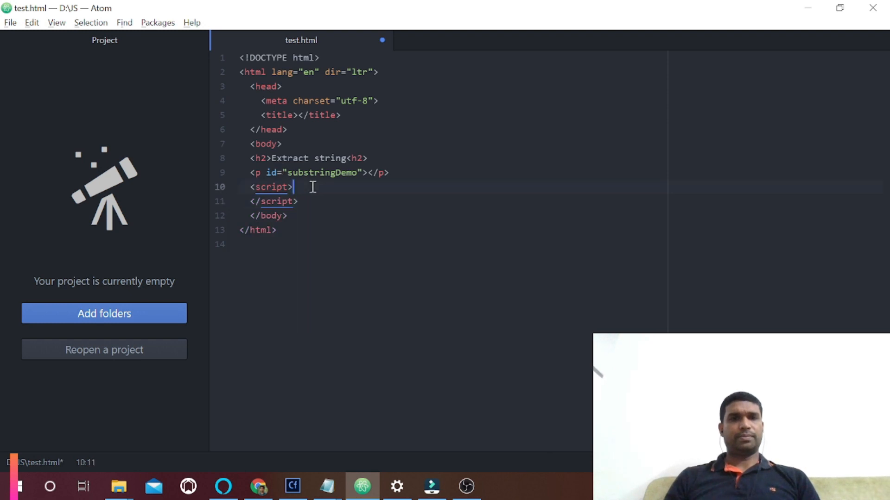
Declare var myString = "Kerala is Gods Own Country"; inside the script.
key("enter")
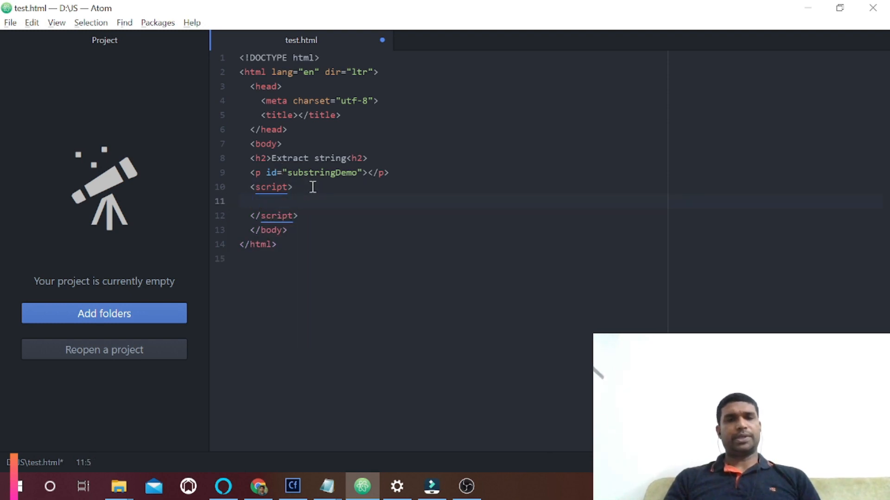
type("var")
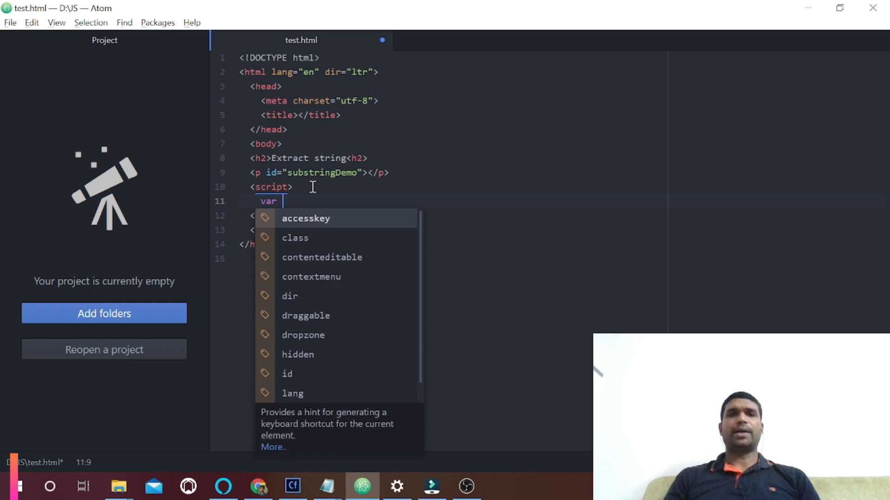
type("myString")
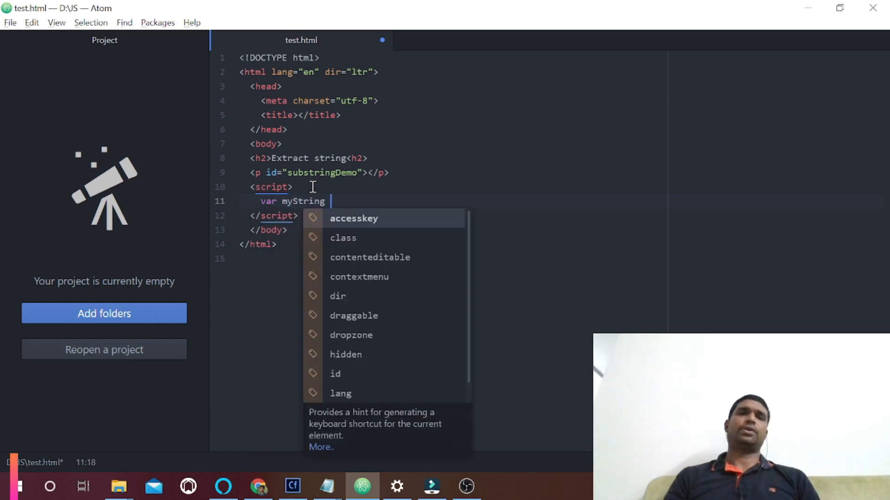
type("= \"")
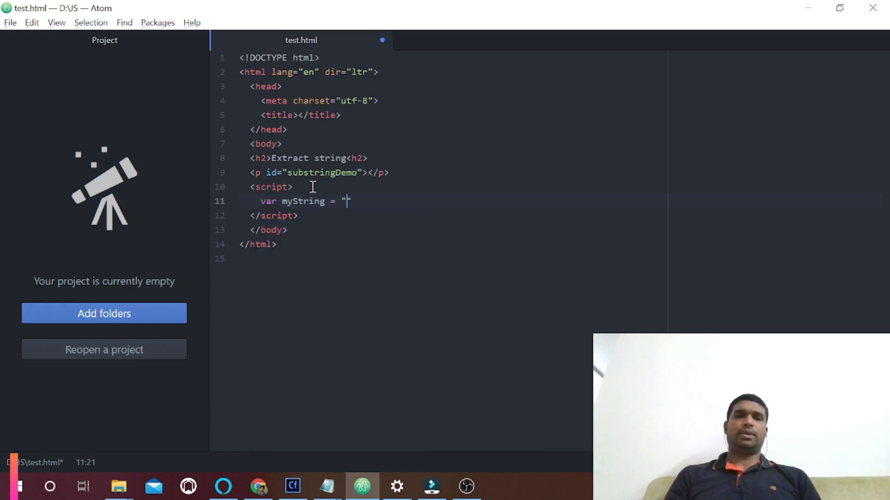
type("Kerala is")
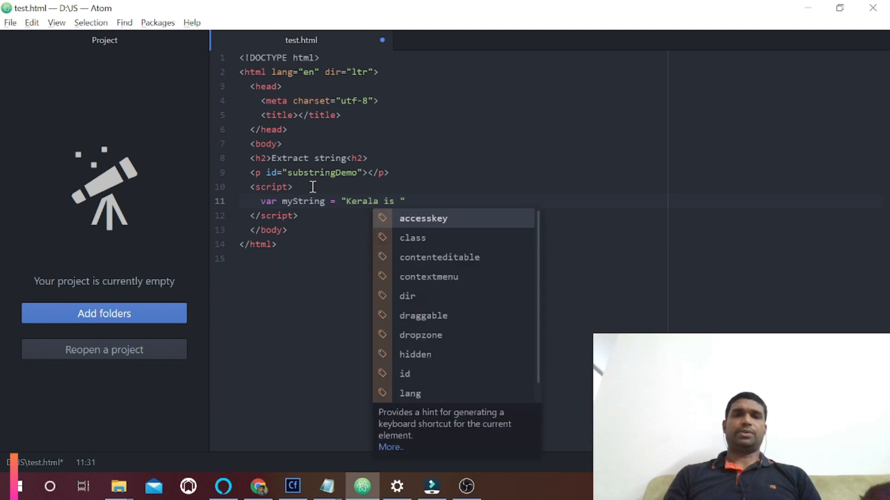
type("Gods")
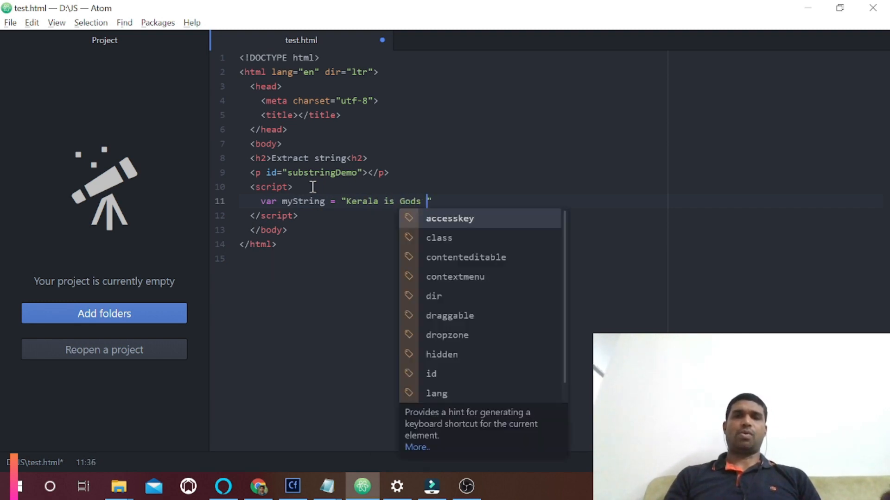
type("Own Country")
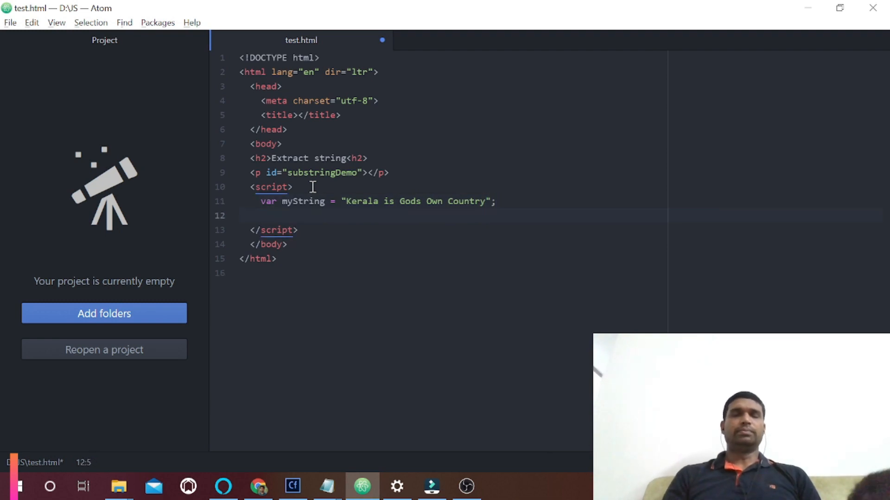
Declare var resultString = myString.substring(0,6) to take the first six characters.
type("var")
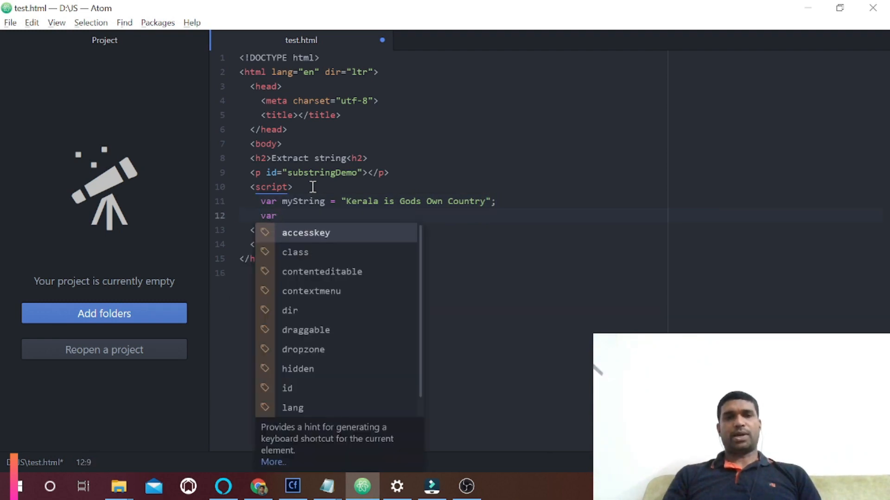
type("resu")
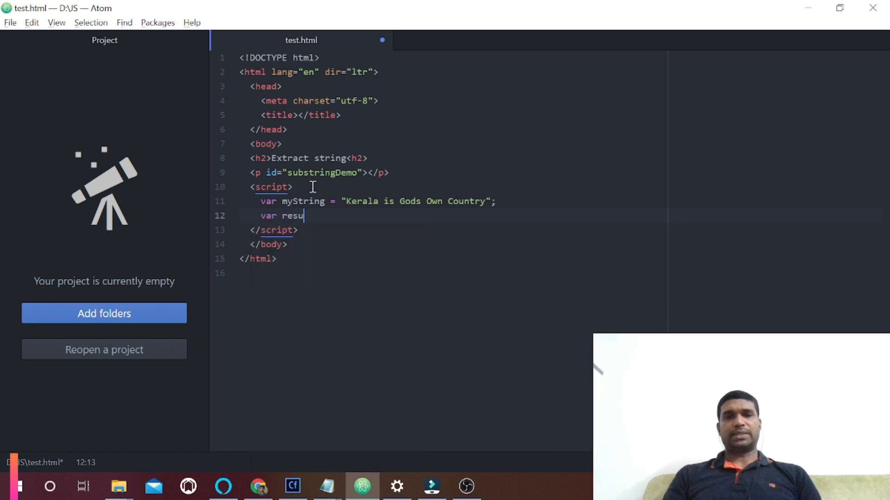
type("lt")
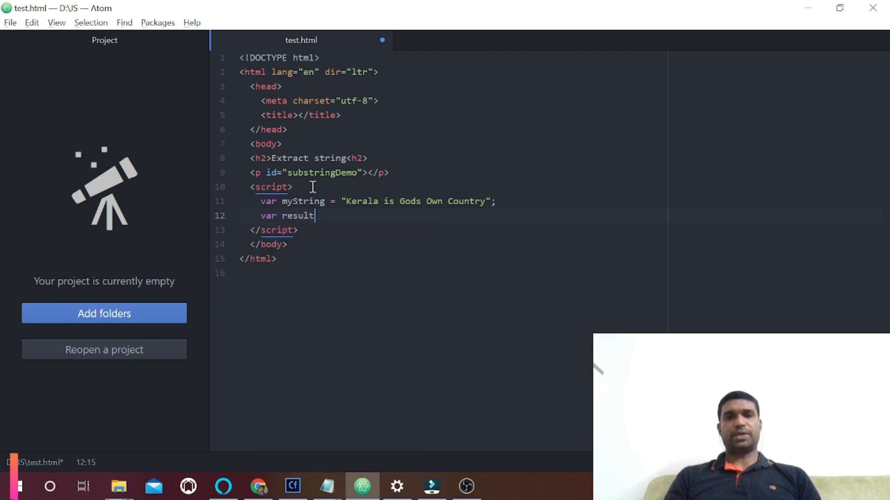
type("String =")
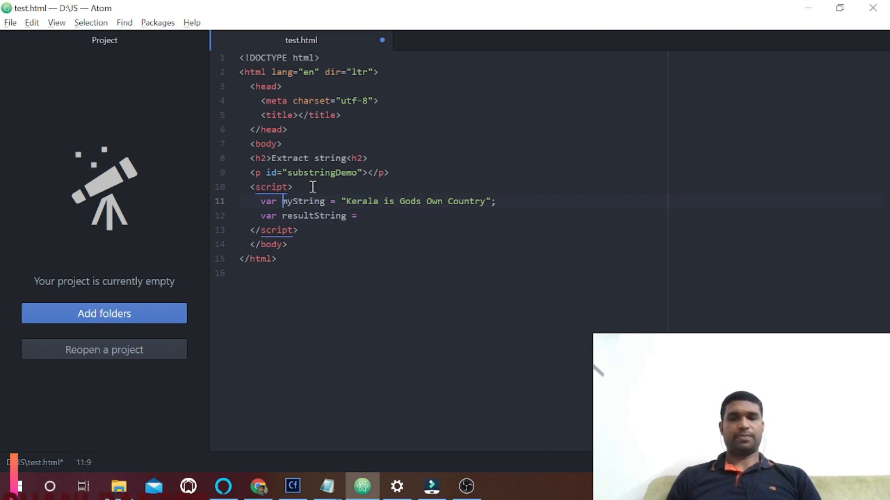
double_click(303, 201)
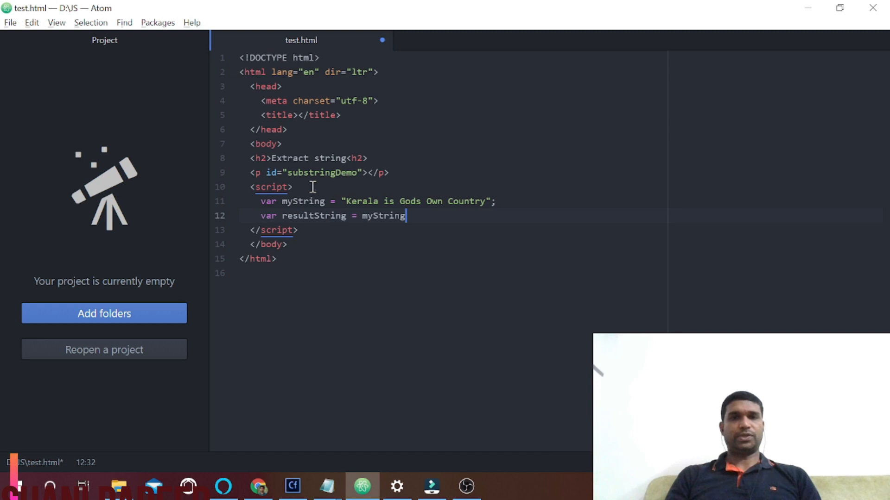
type(".")
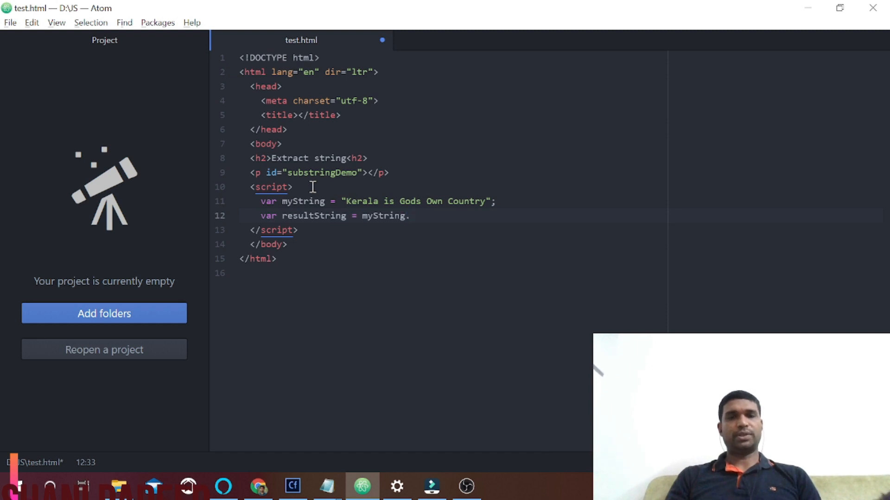
type("subsc")
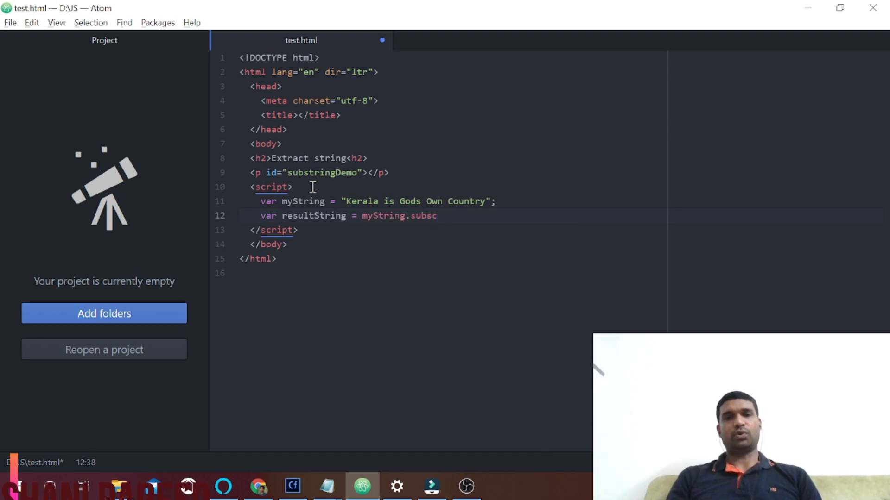
key("Backspace")
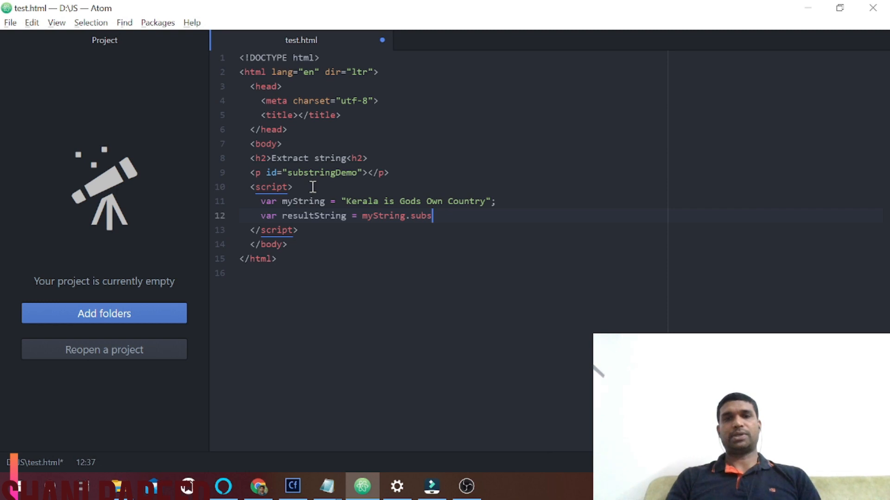
type("tring")
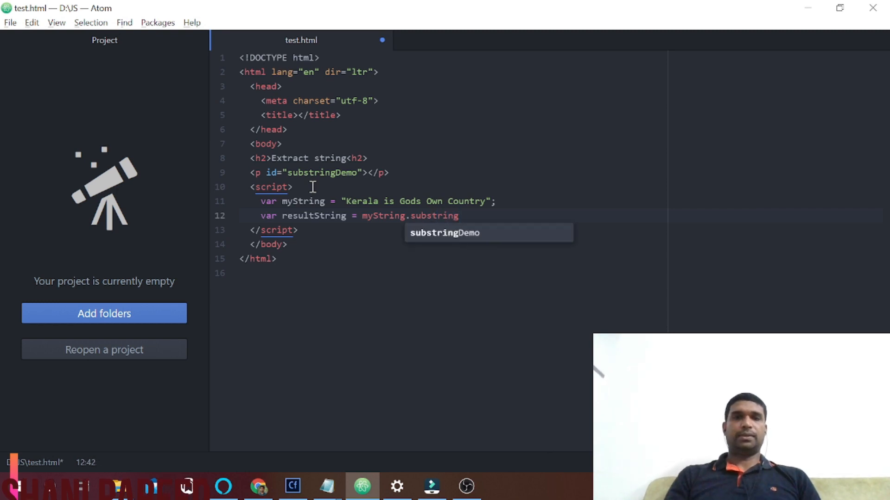
type("()")
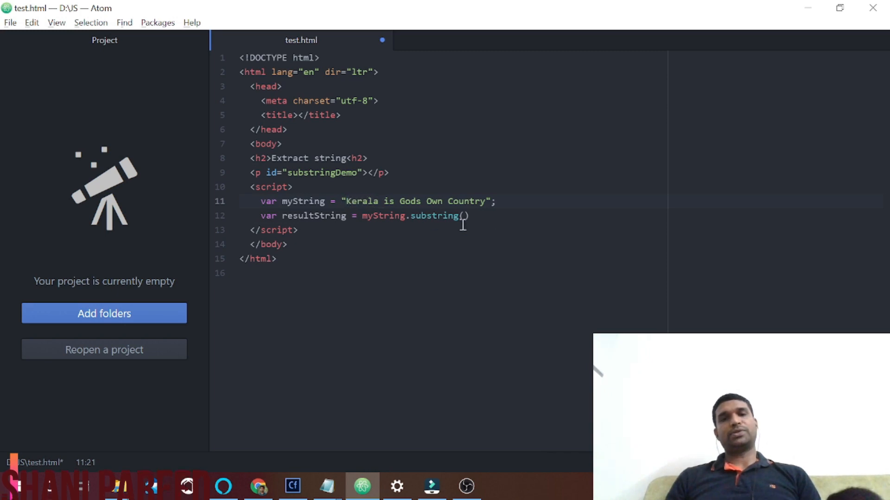
type("9,")
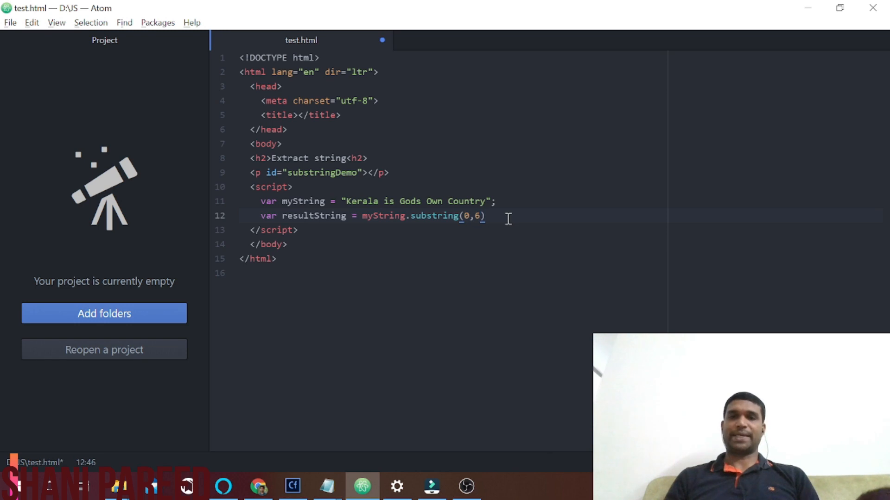
Start the output line with document.getElementById('substringDemo').
type("d")
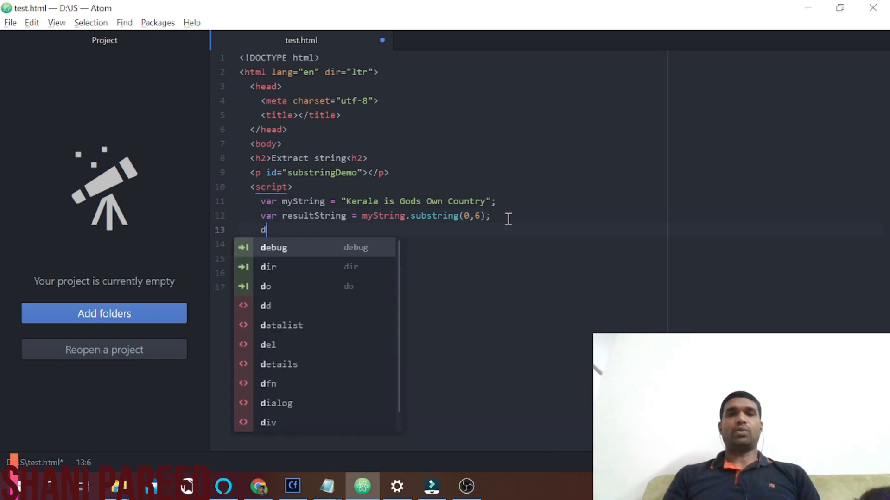
type("ocument")
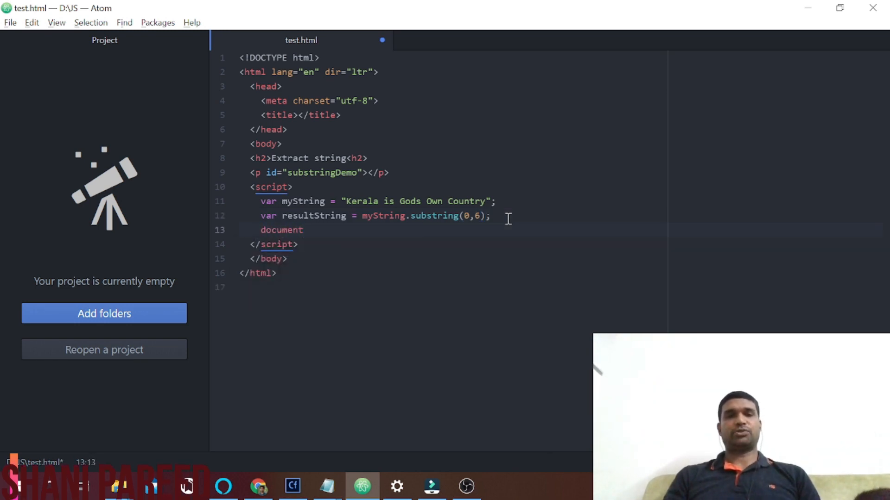
type(".getELement")
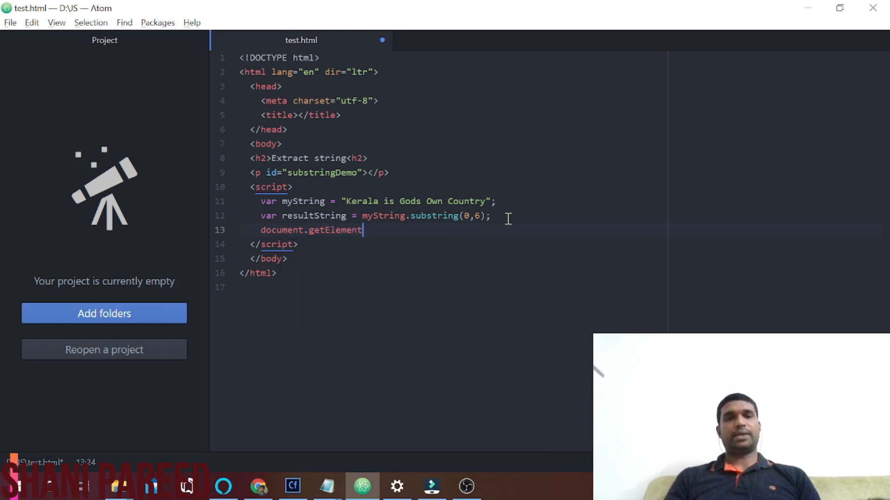
type("ById")
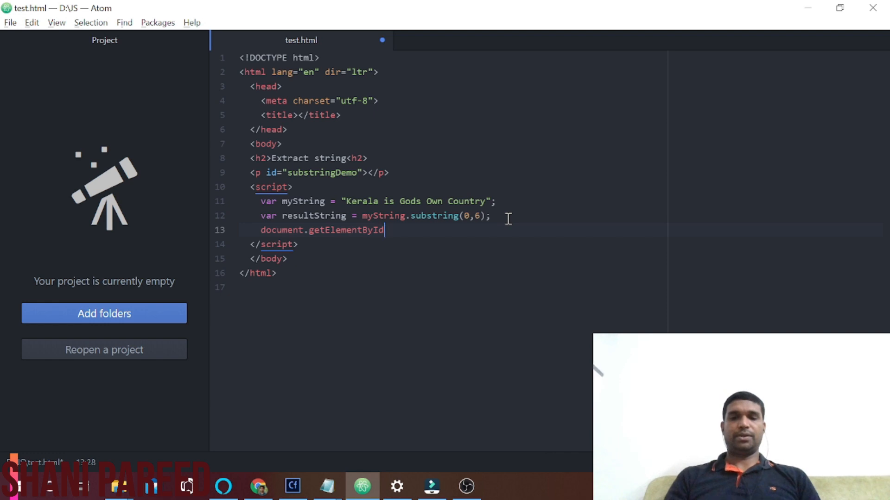
type("('')")
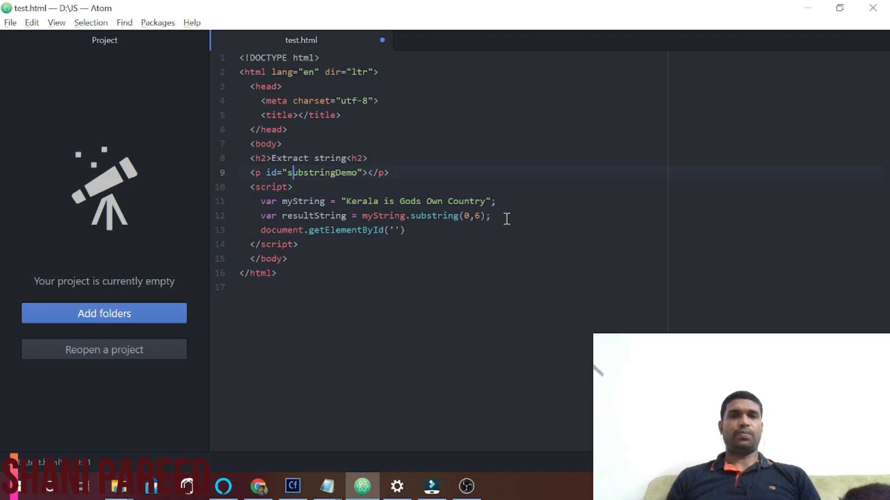
double_click(309, 172)
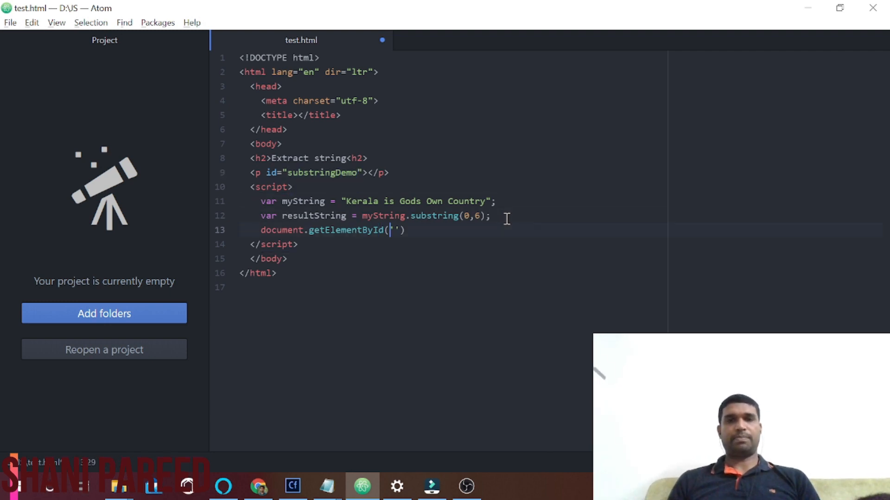
type("substringDemo")
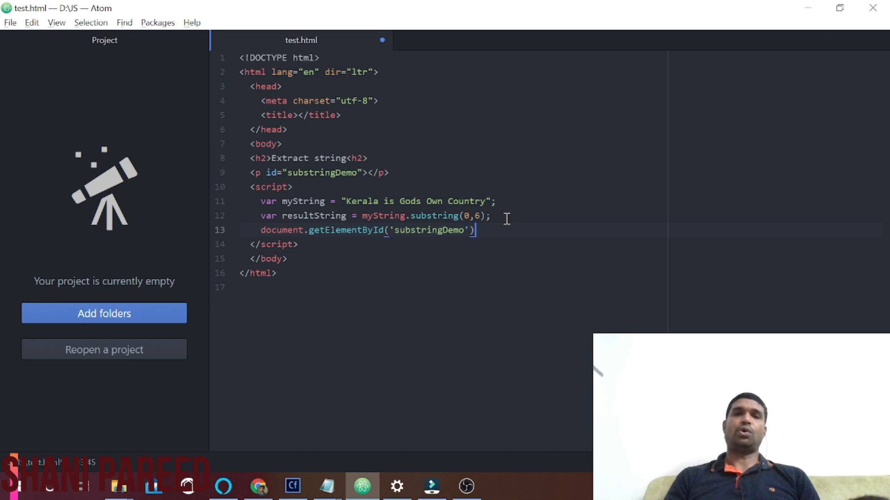
Finish it as .innerHTML = resultString; and save the page.
type(".innerHTM")
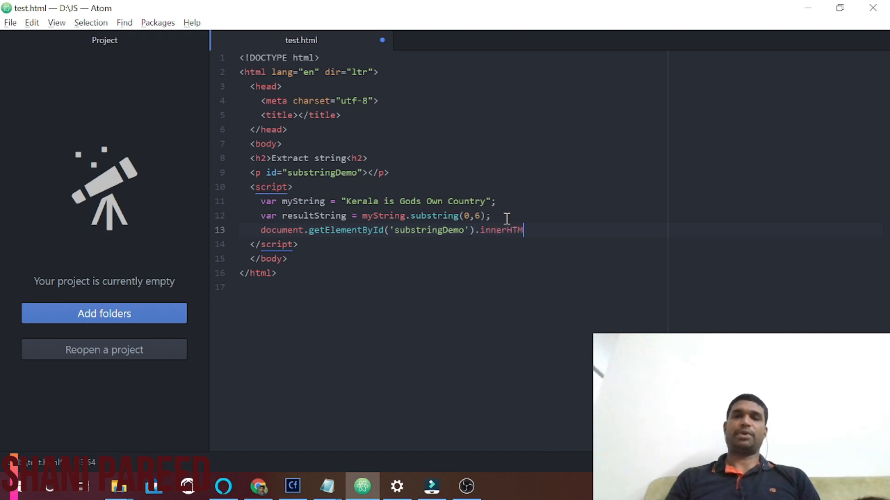
type("L")
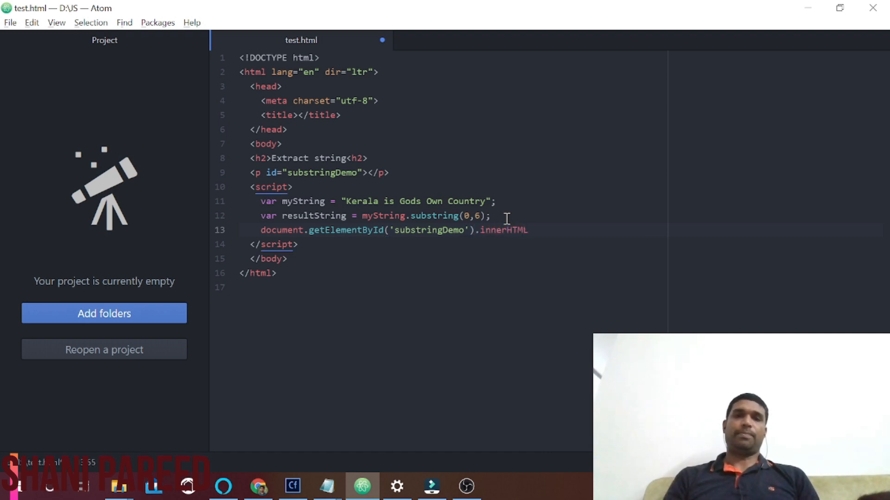
left_click(527, 230)
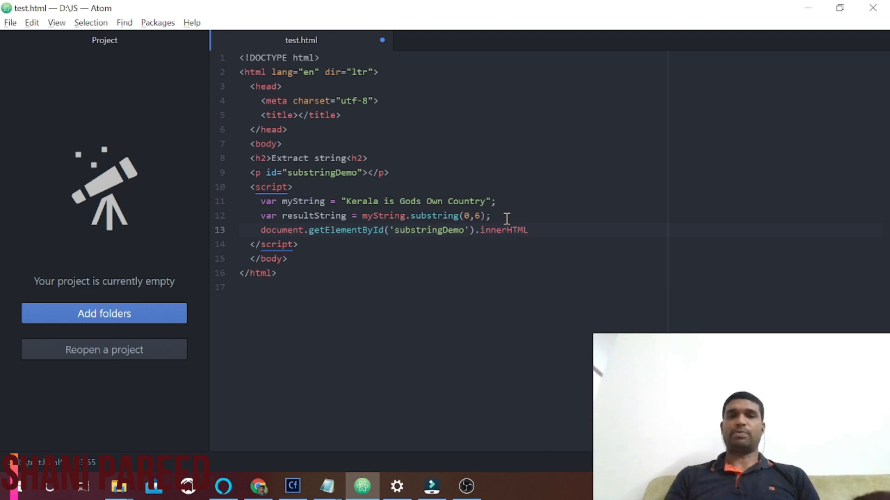
type(".")
type(" =")
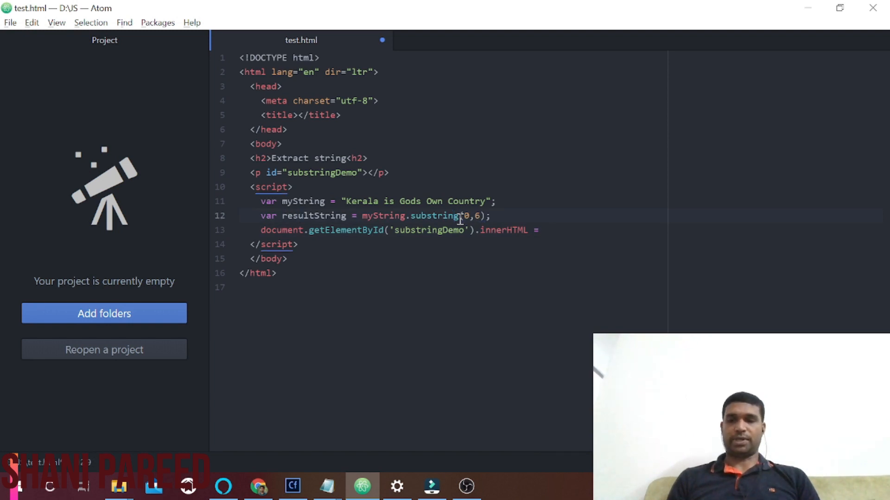
double_click(312, 216)
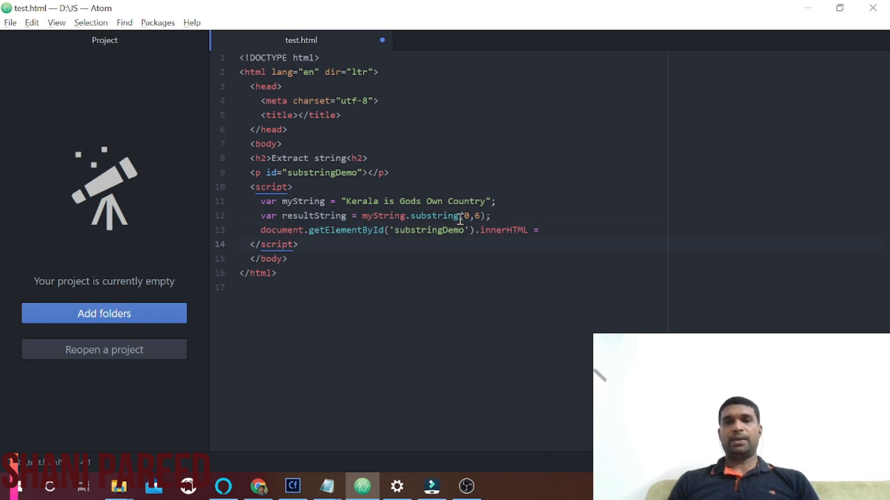
type("resultString;")
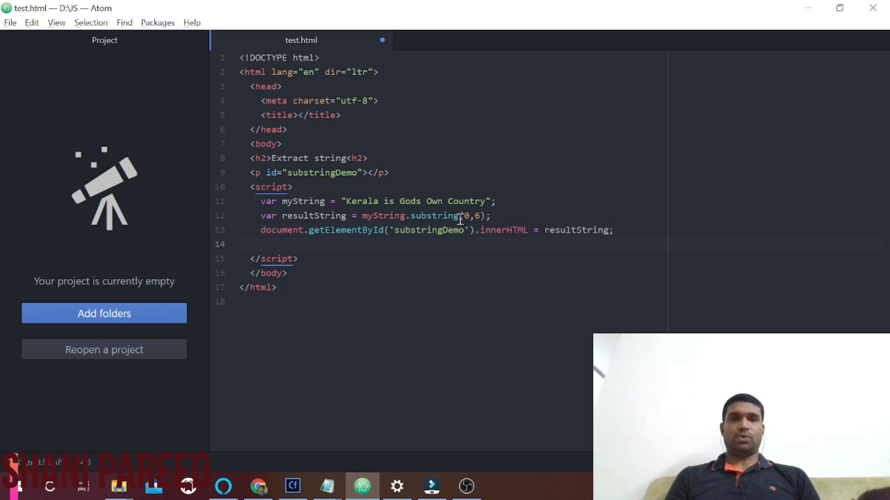
key("Backspace")
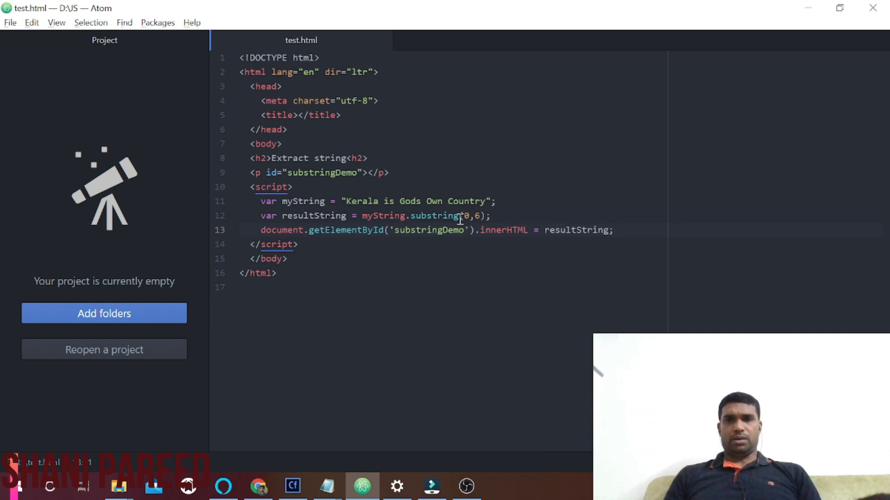
key("Alt+Tab")
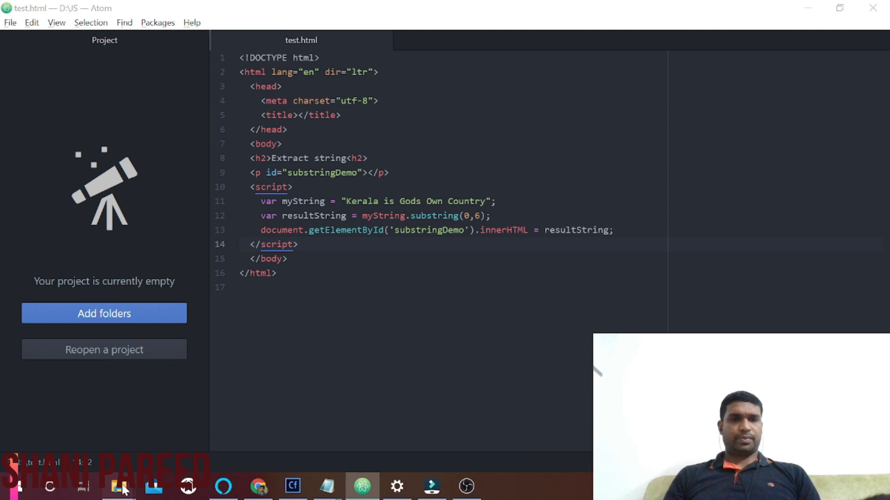
Open test.html from File Explorer with Google Chrome so the page shows 'Kerala'.
left_click(119, 486)
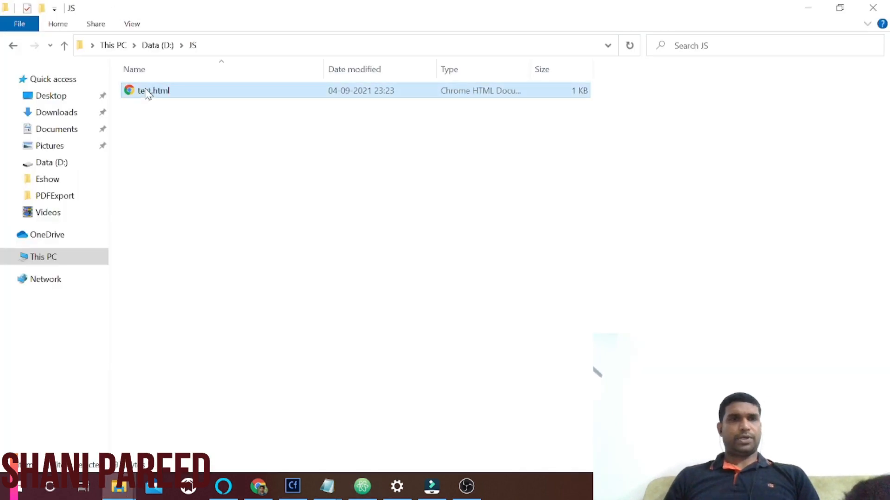
right_click(153, 91)
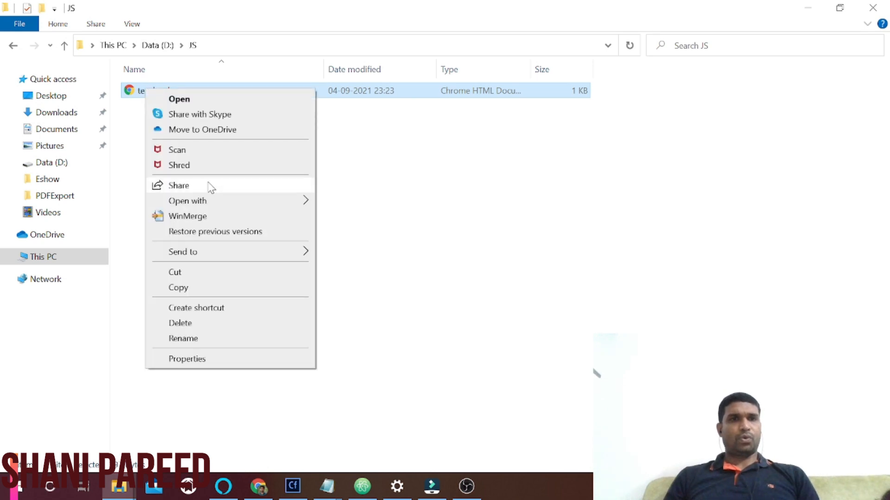
left_click(187, 200)
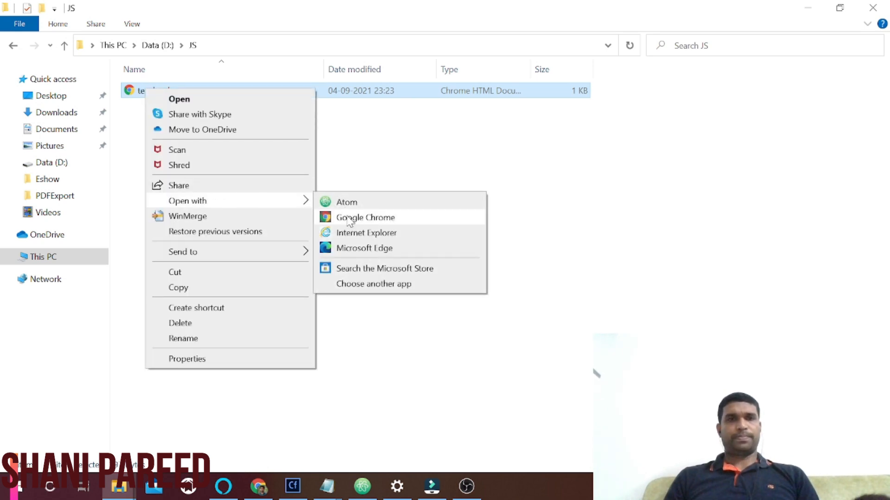
left_click(365, 216)
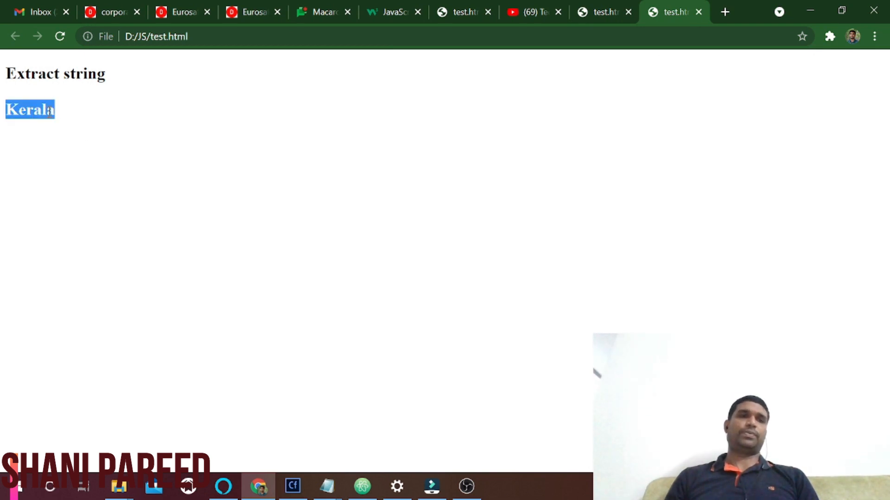
mouse_move(379, 442)
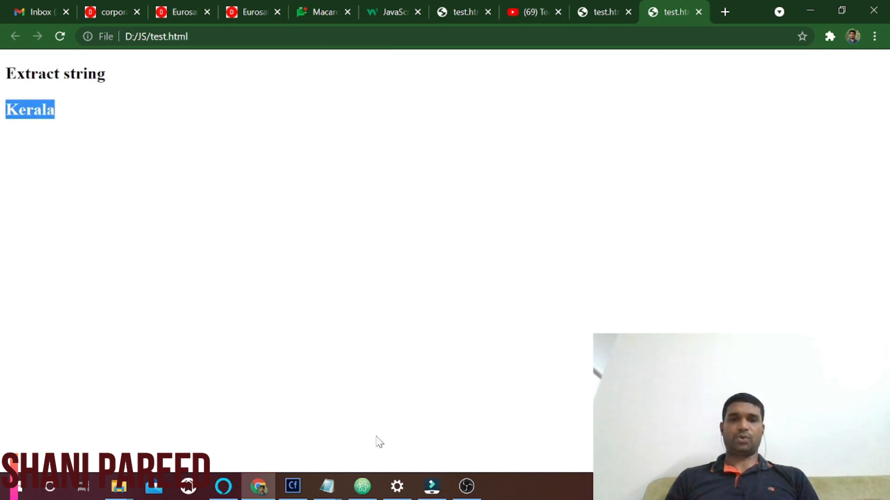
Change the call to substring(7) so the page reads 'is Gods Own Country'.
left_click(361, 486)
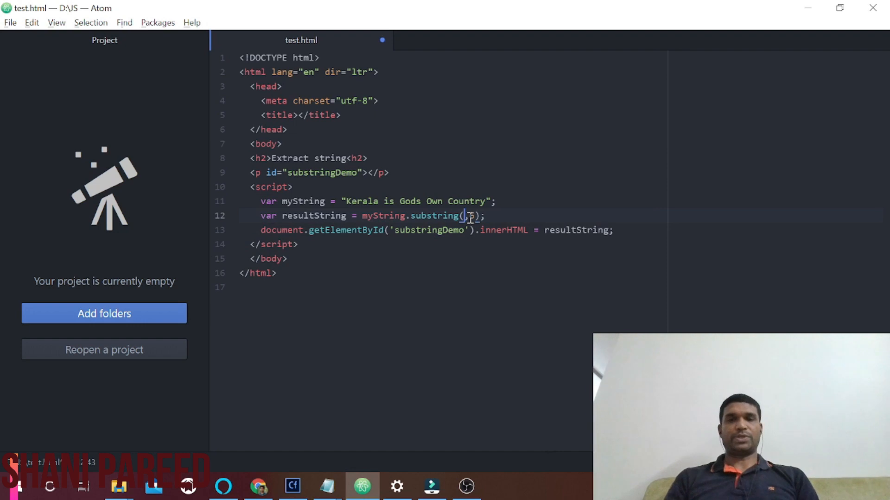
type(",6")
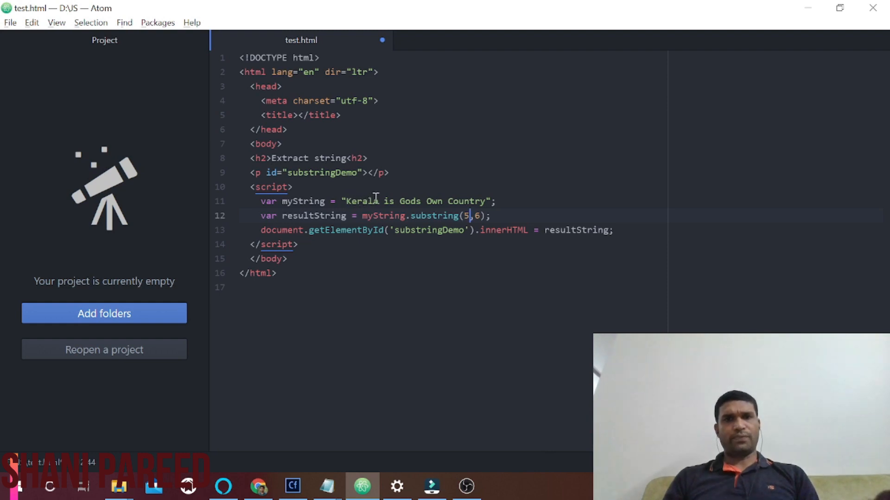
key("Backspace")
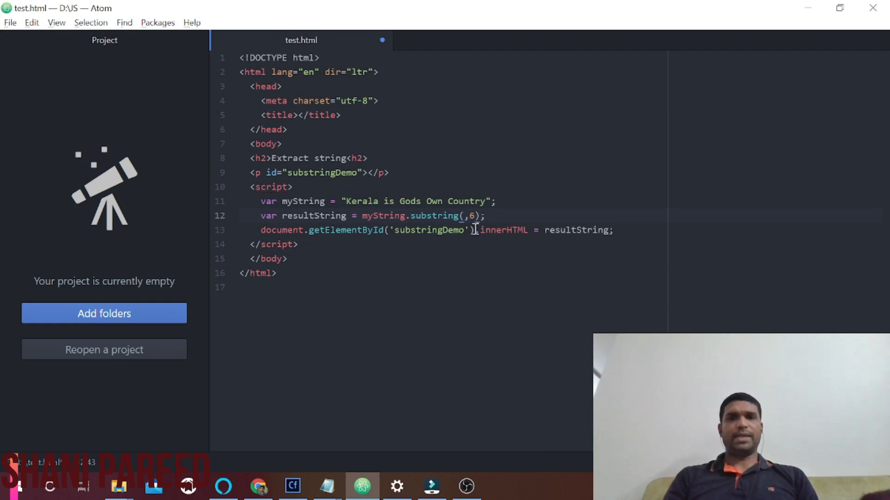
type("7")
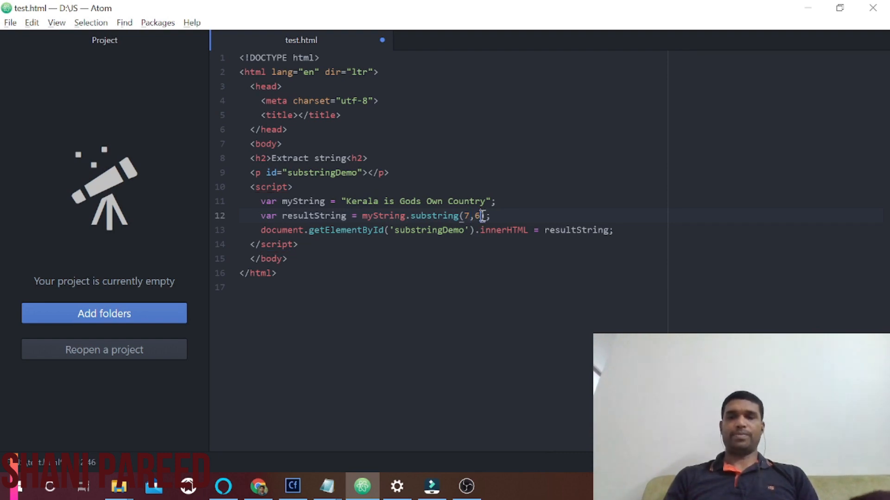
key("Backspace")
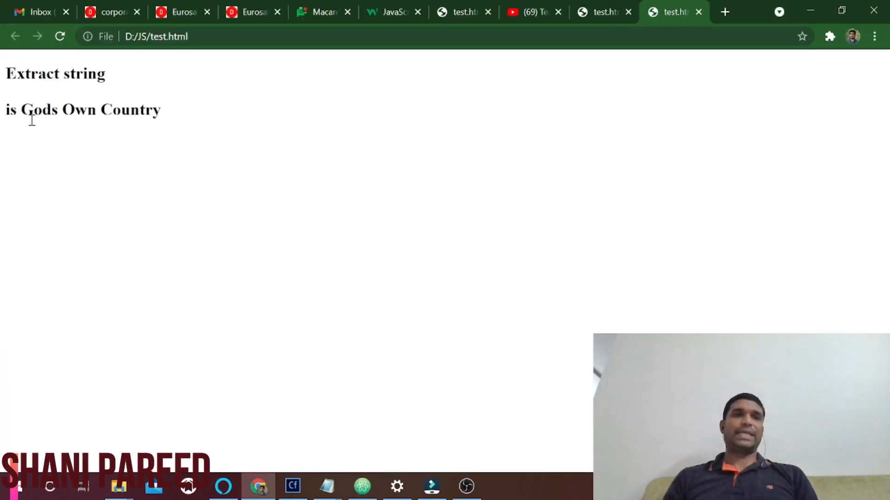
mouse_move(402, 373)
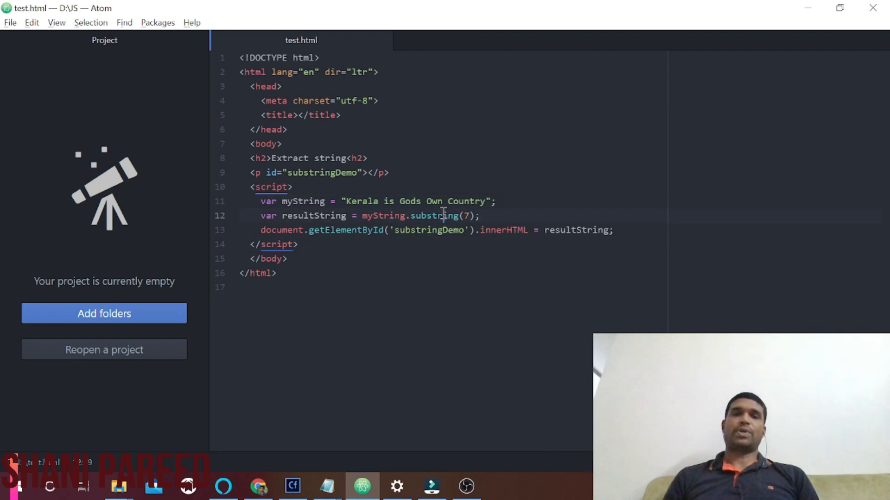
Replace substring(7) with substr(0,10) so the page shows 'Kerala is'.
double_click(434, 216)
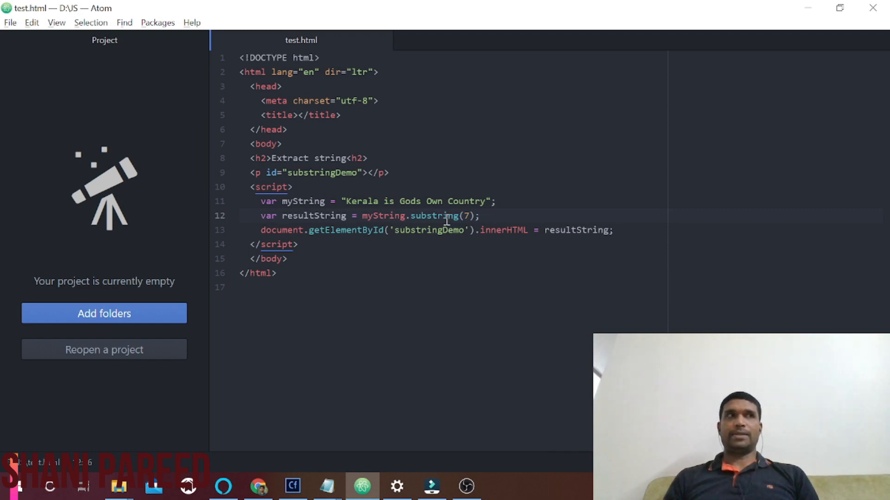
left_click(480, 216)
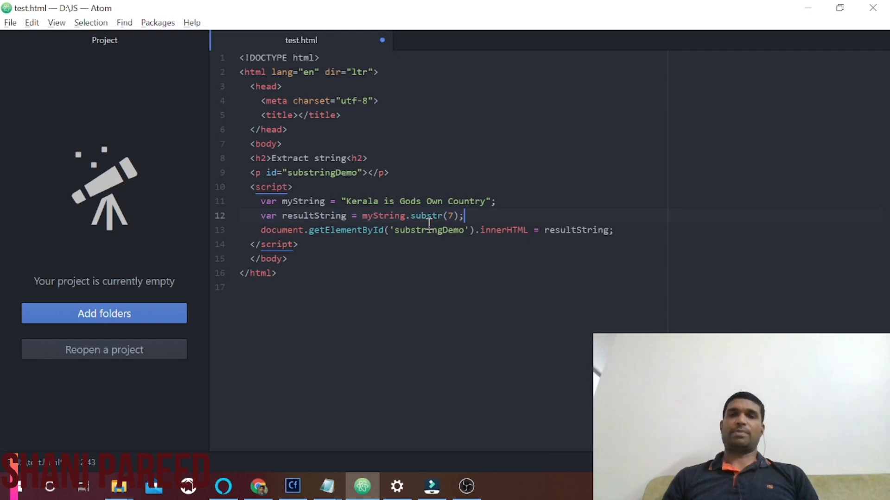
left_click(452, 216)
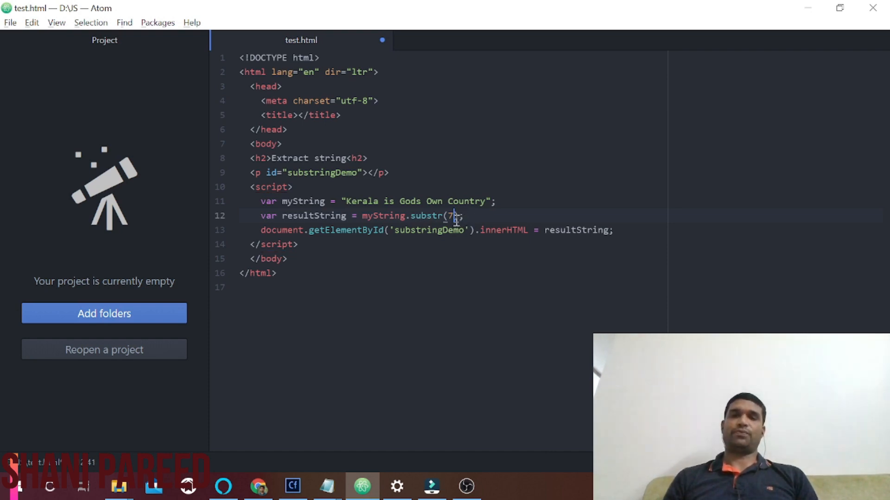
type("0")
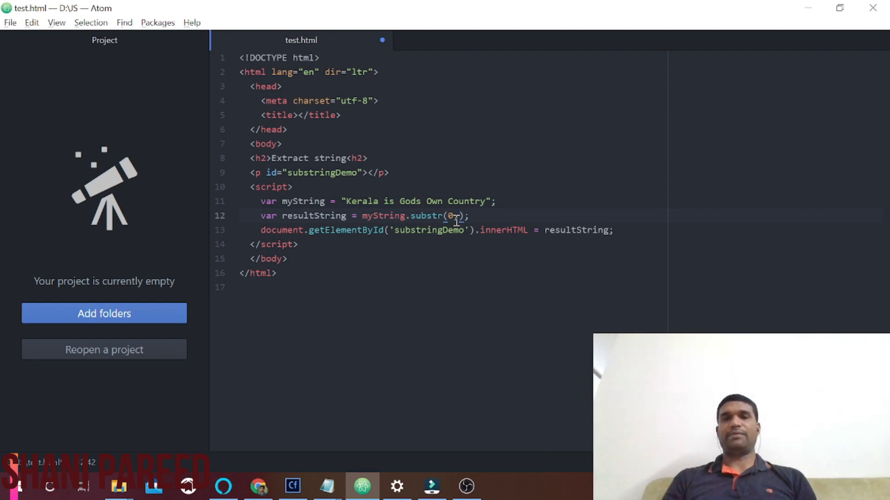
type(",10")
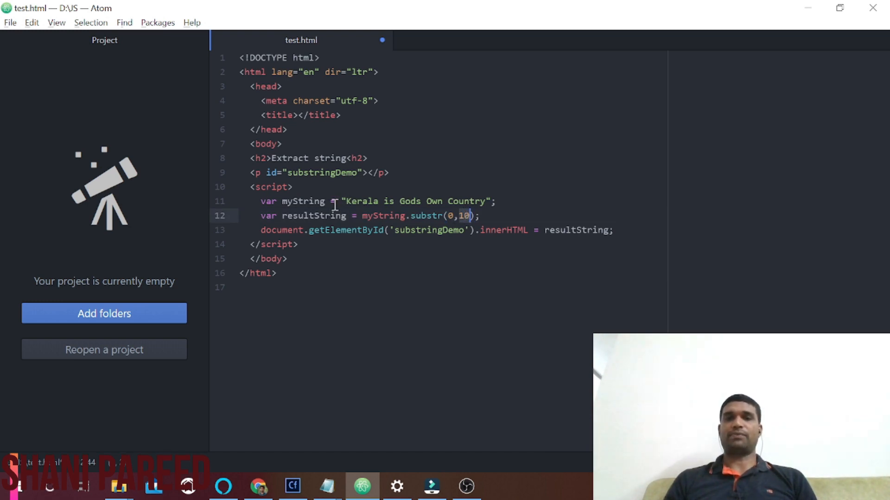
left_click(346, 201)
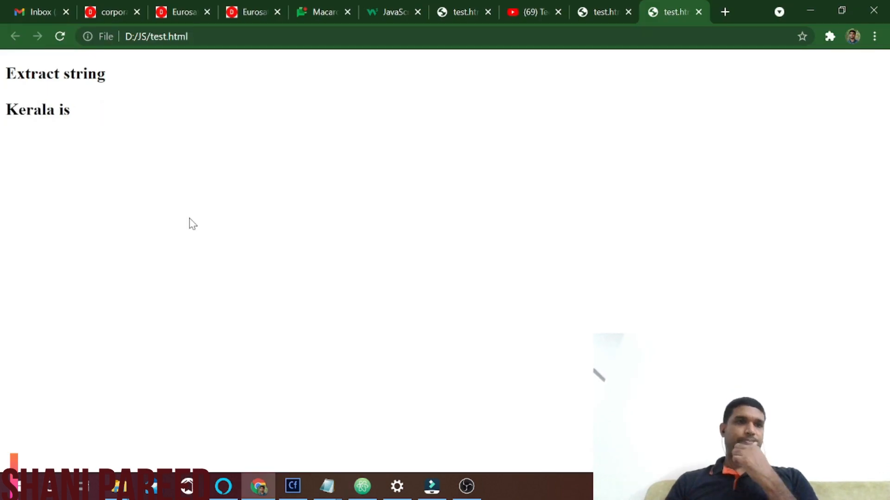
mouse_move(5, 110)
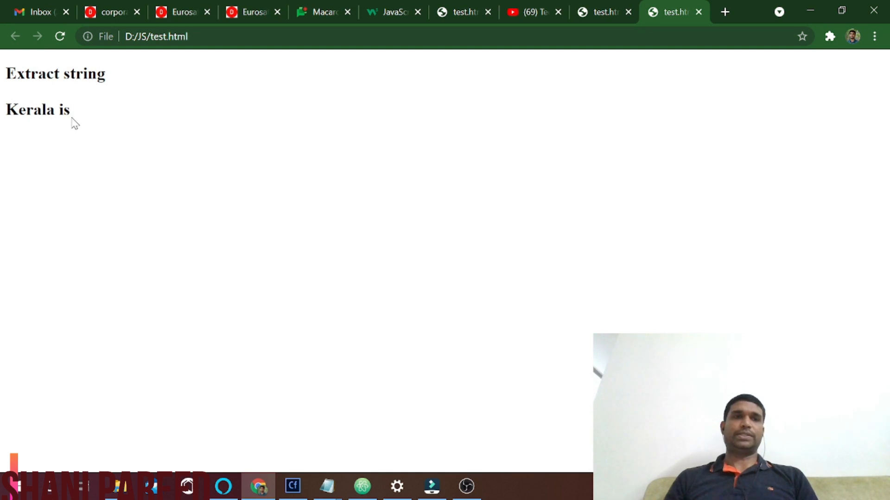
Show the reloaded page reading 'a is Gods Own Country' after substr(5).
left_click(362, 487)
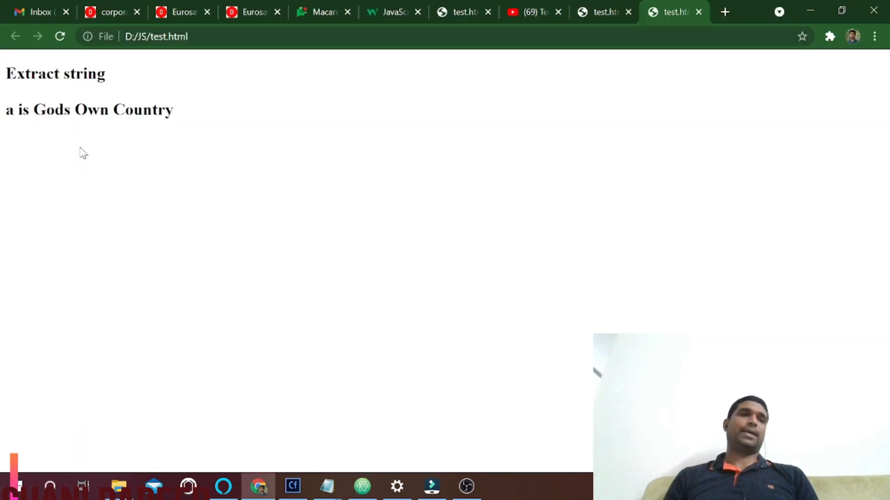
Replace the substr argument 5 with 10 so extraction starts at position 10.
left_click(362, 487)
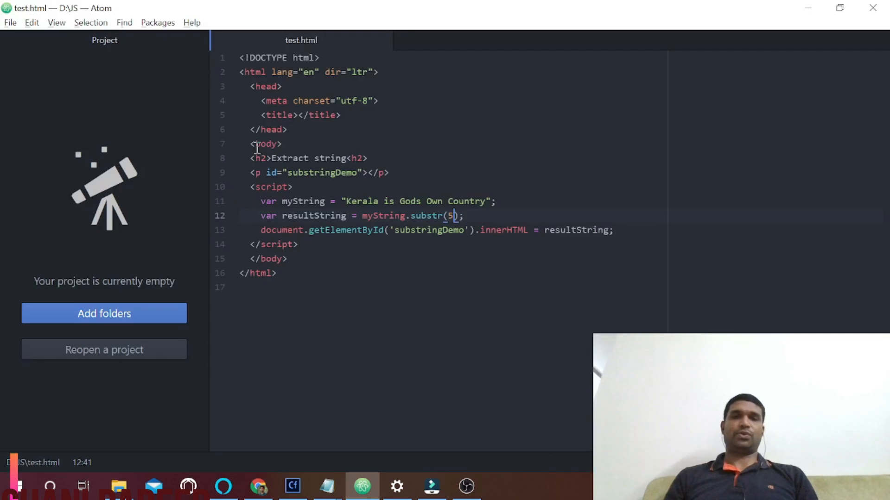
key("Backspace")
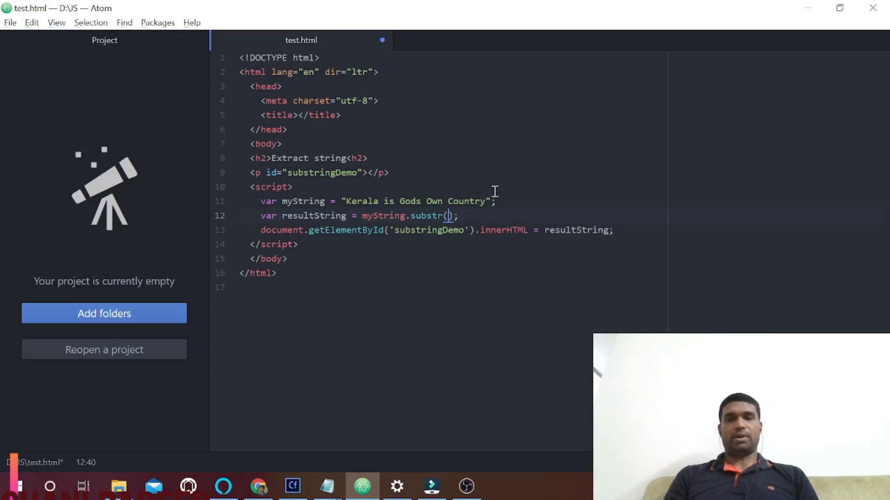
type("7")
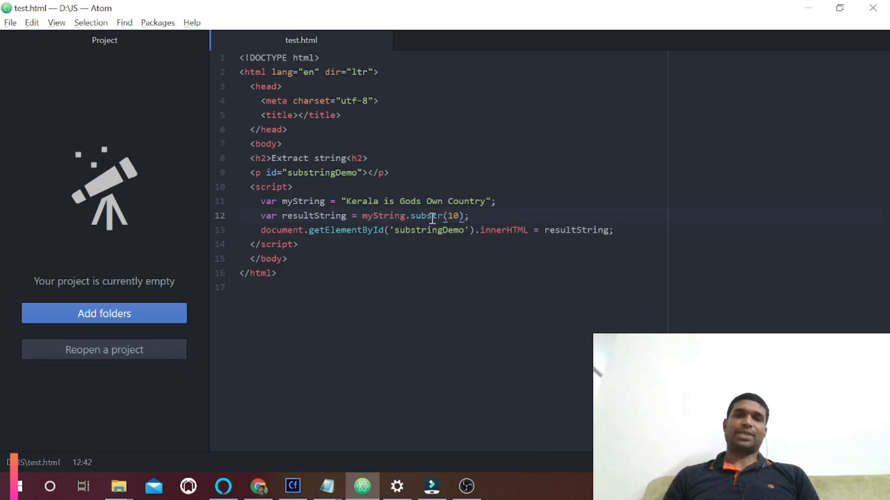
double_click(426, 216)
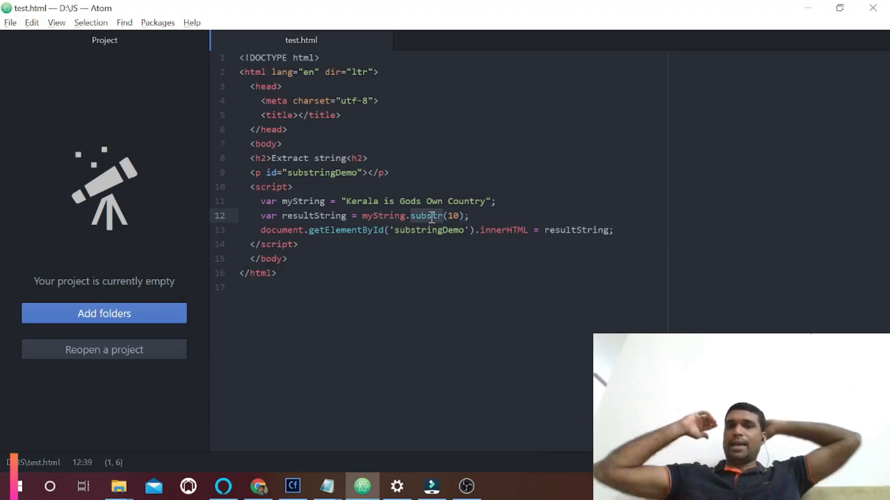